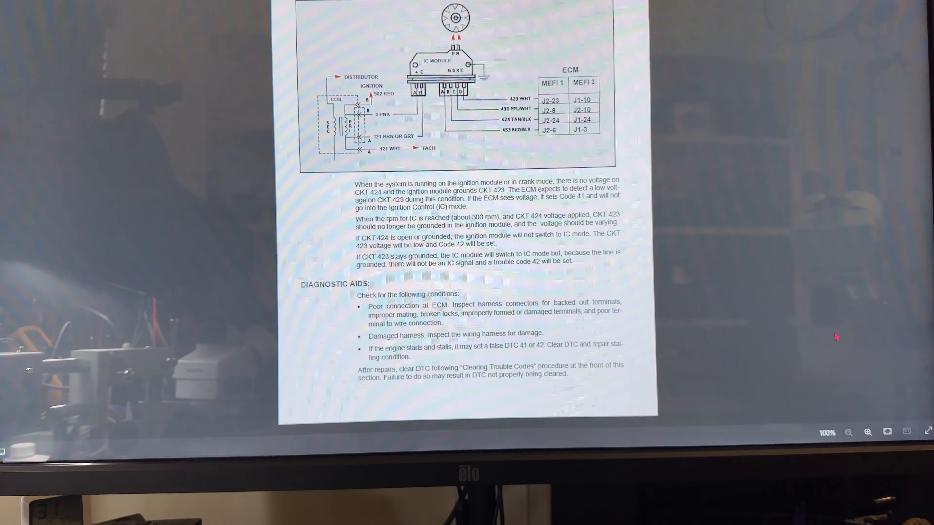
# - Scroll the service manual to the Code 42 Ignition Control circuit wiring diagram and diagnostic aids
pyautogui.scroll(3)
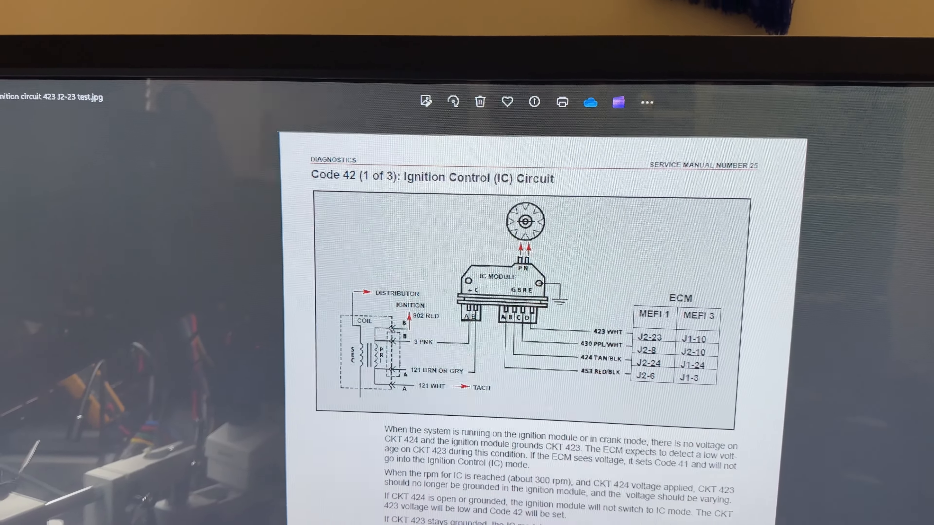
pyautogui.scroll(-3)
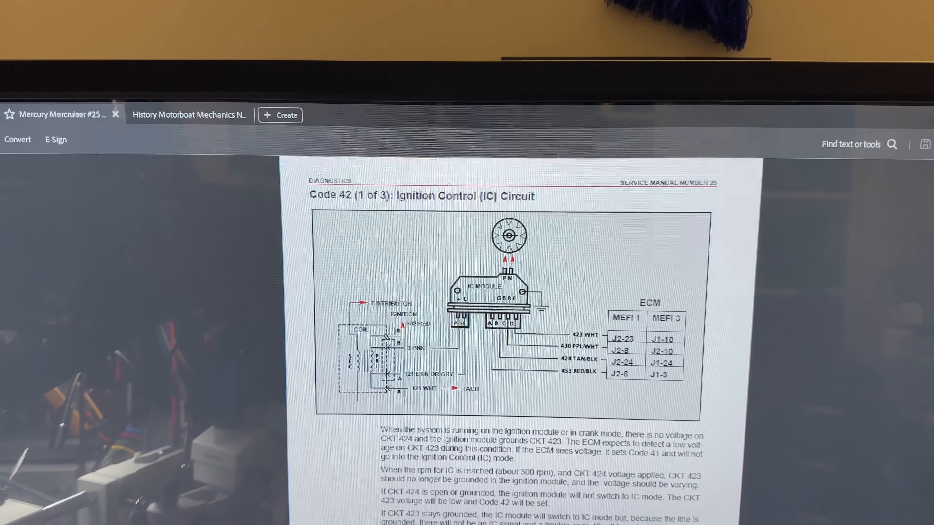
pyautogui.scroll(-3)
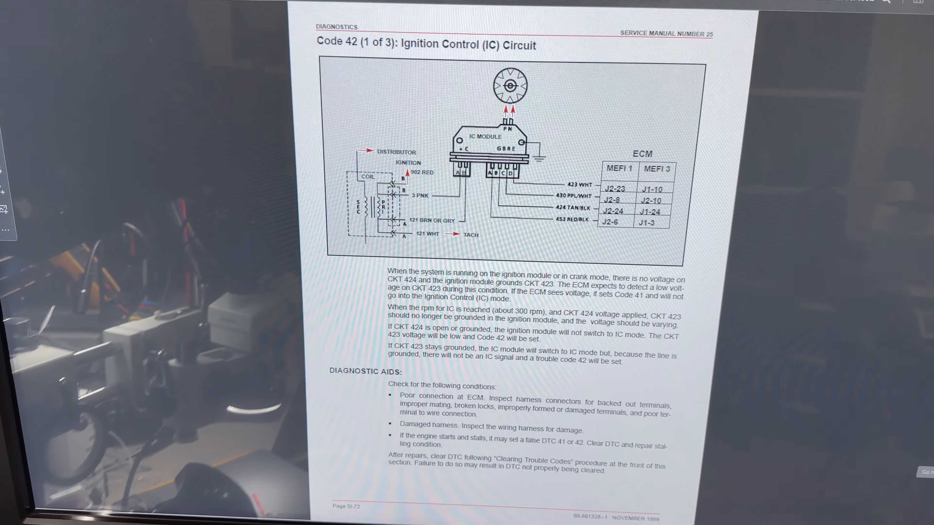
pyautogui.scroll(-3)
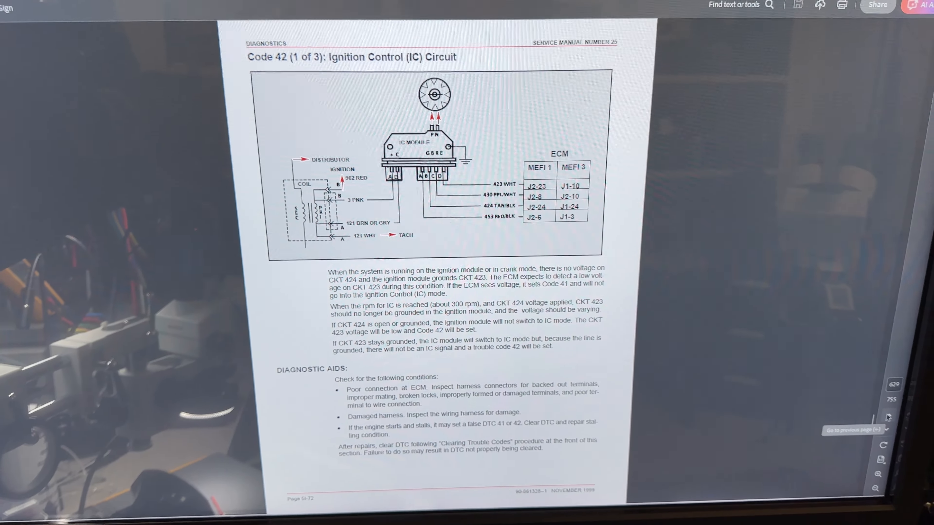
pyautogui.scroll(-3)
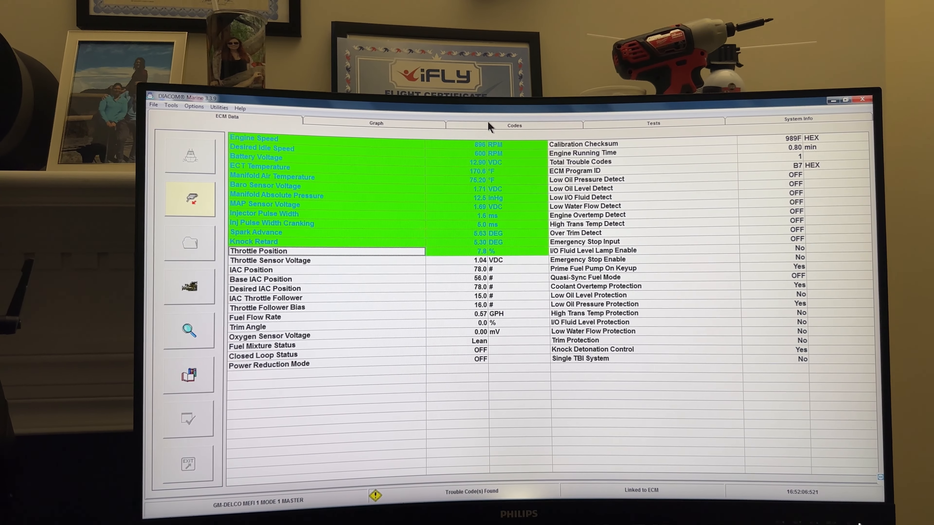
# - Show the Codes list, revealing code 43 Electronic Spark Control Malfunction as the only stored fault
pyautogui.click(514, 125)
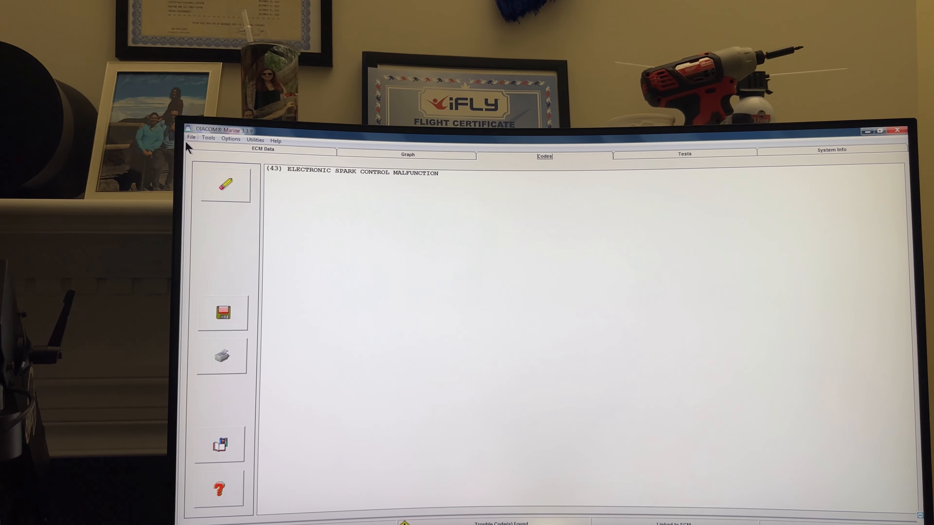